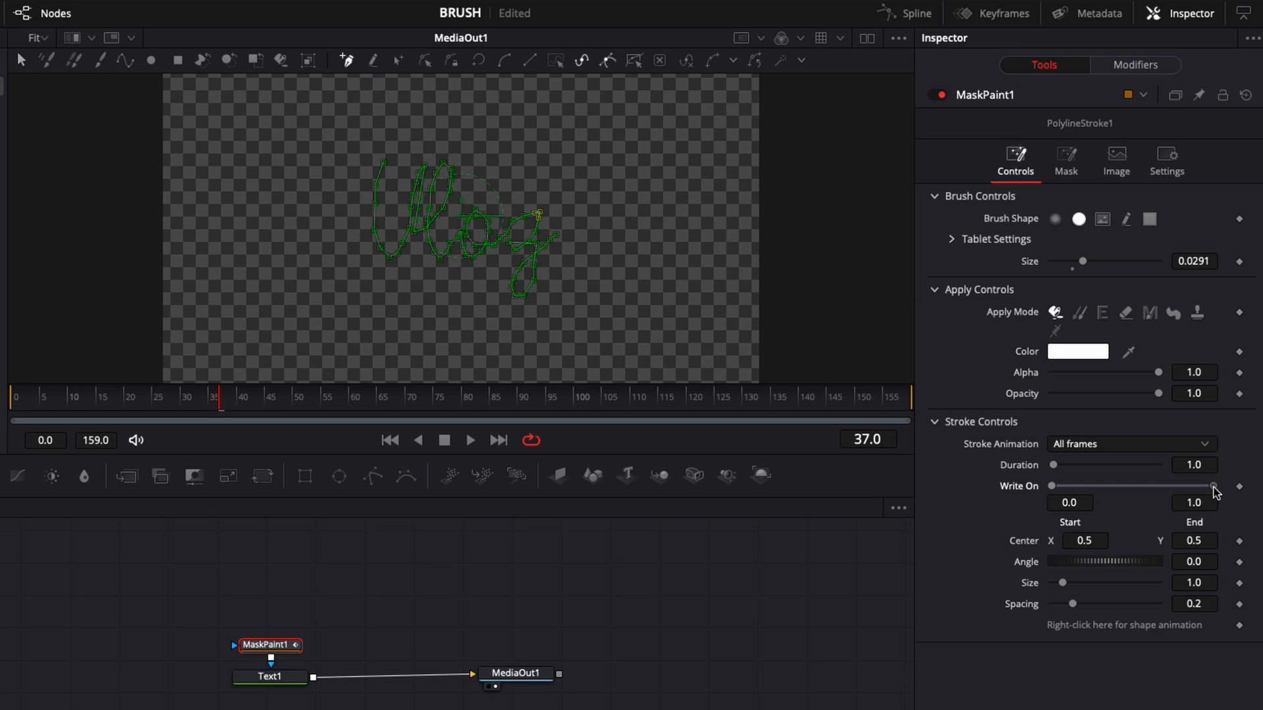
Adjust the stroke's write-on amount in the Fusion inspector before leaving the page.
left_click_drag(1214, 484, 1115, 485)
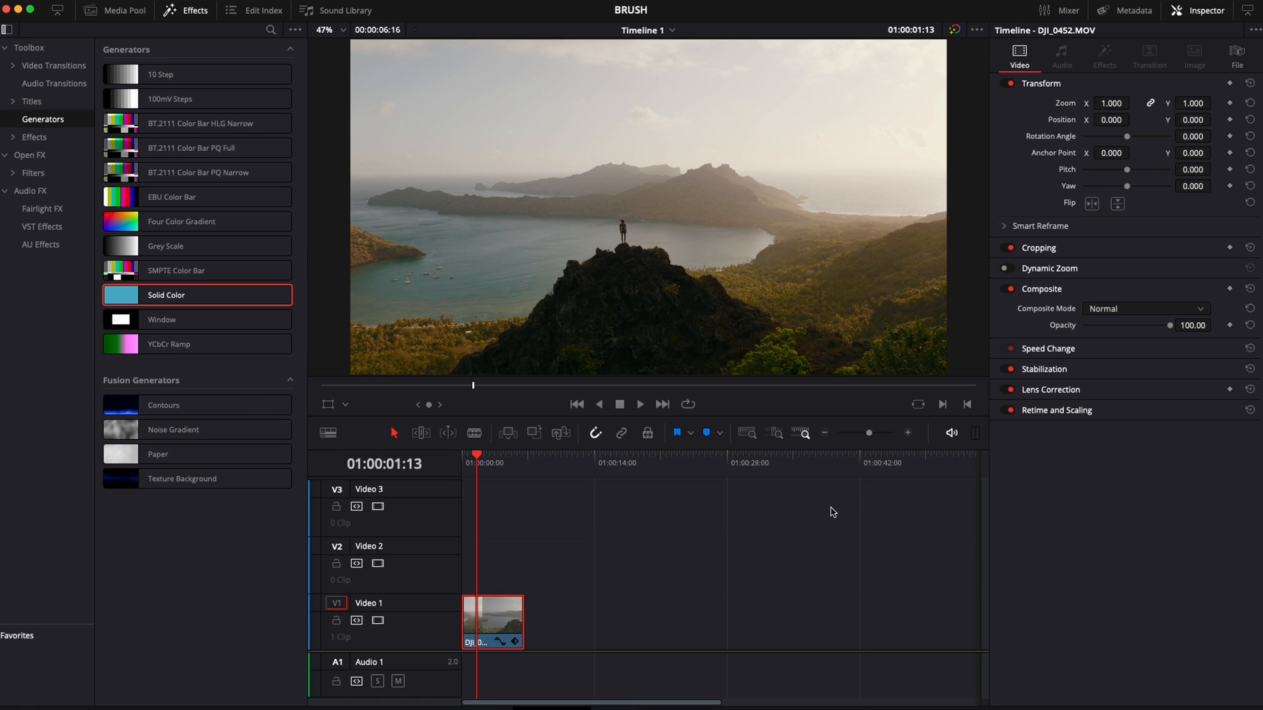
mouse_move(734, 585)
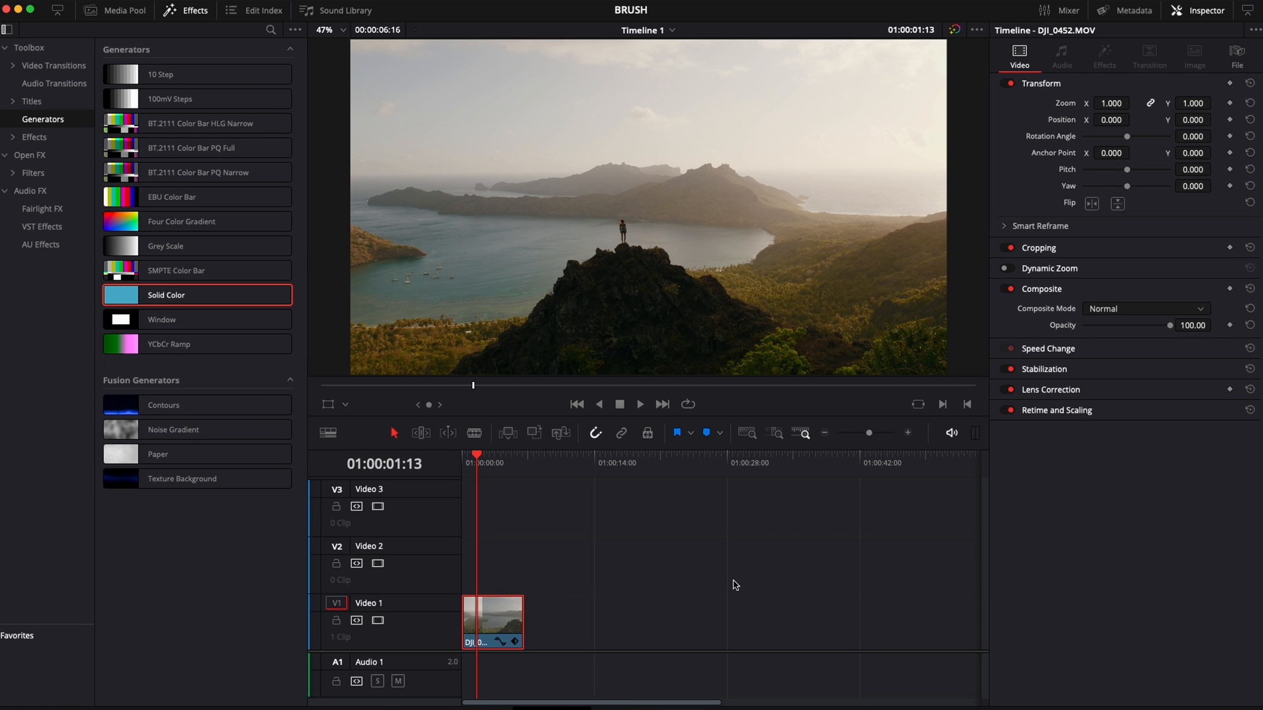
mouse_move(623, 594)
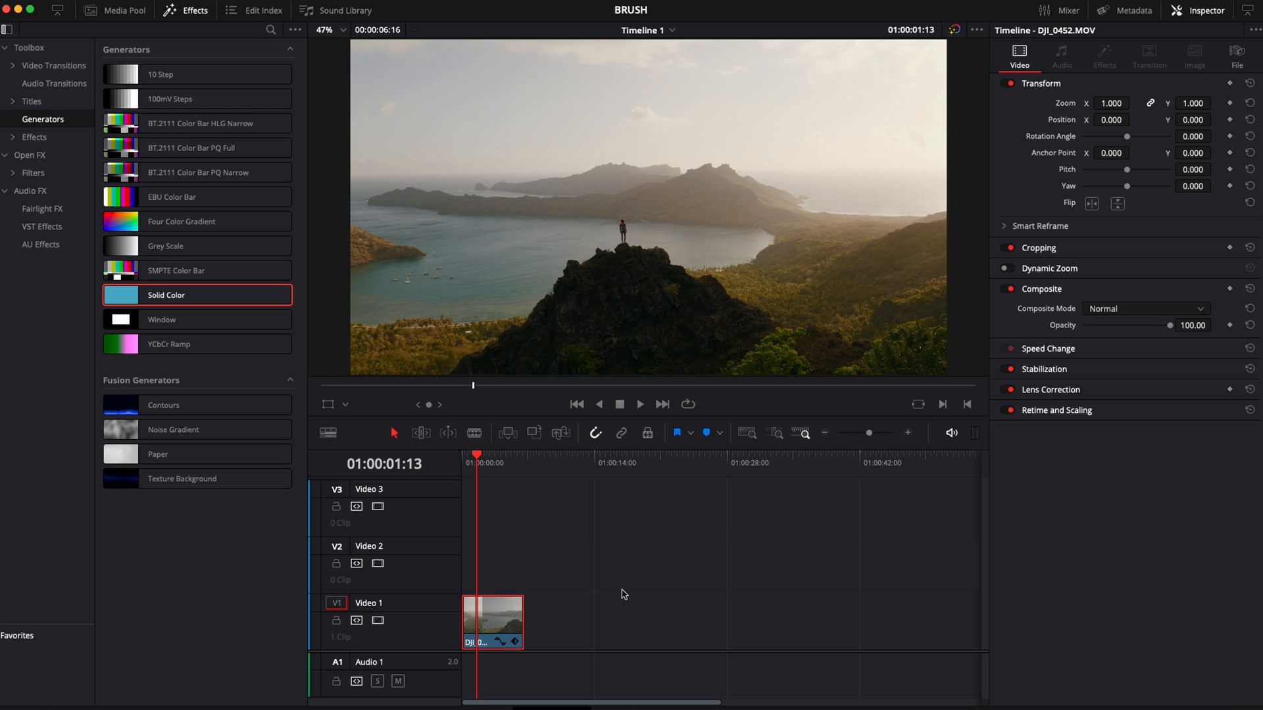
mouse_move(681, 570)
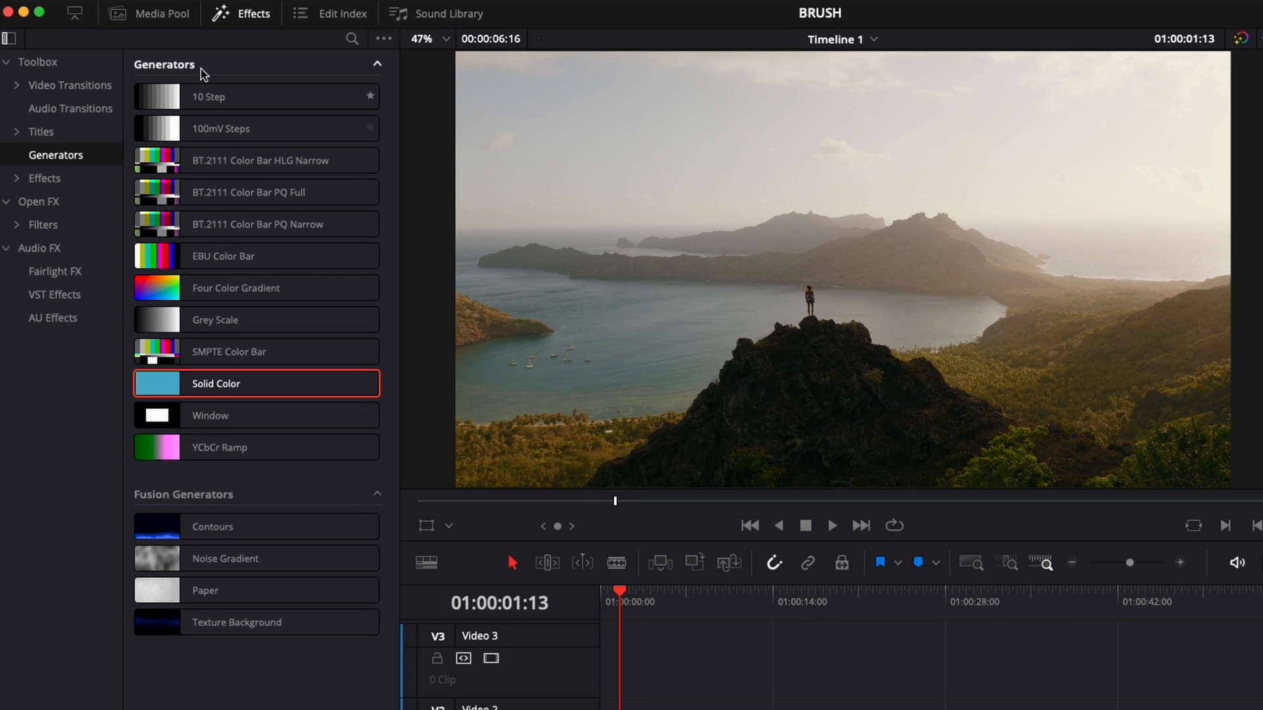
mouse_move(25, 186)
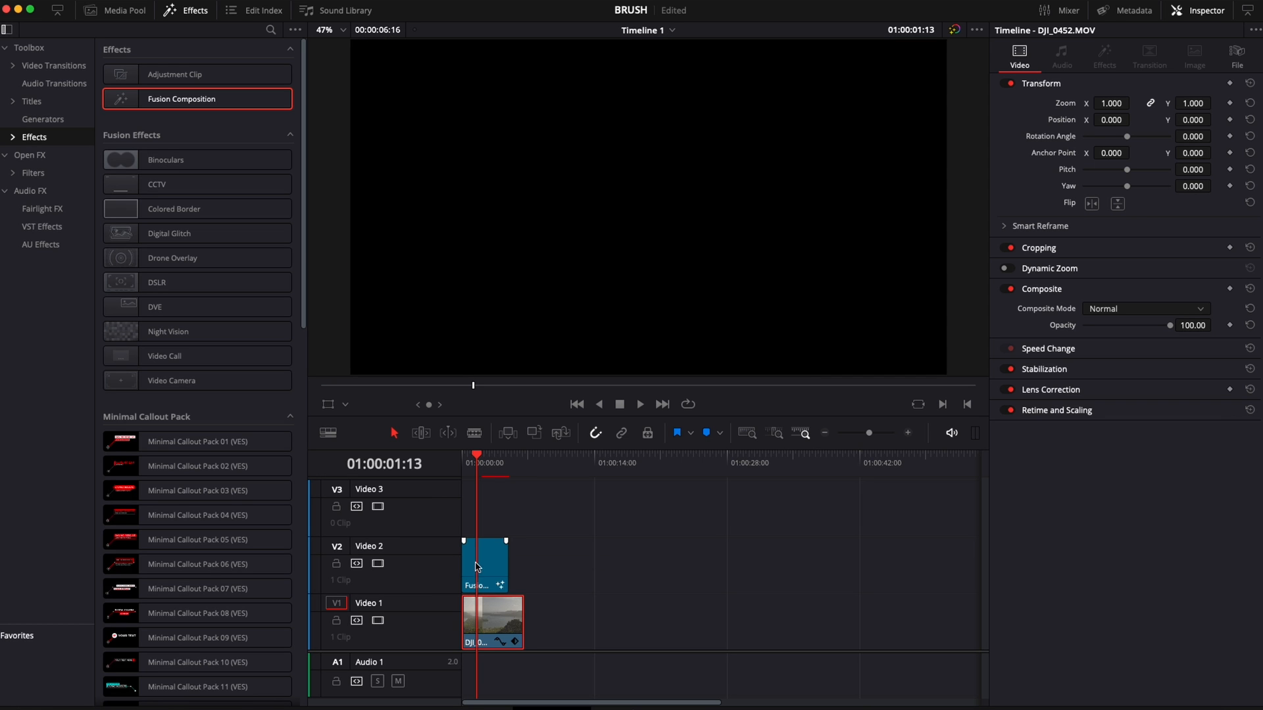
Select the Fusion Composition clip on V2 and open it on the Fusion page.
left_click(492, 564)
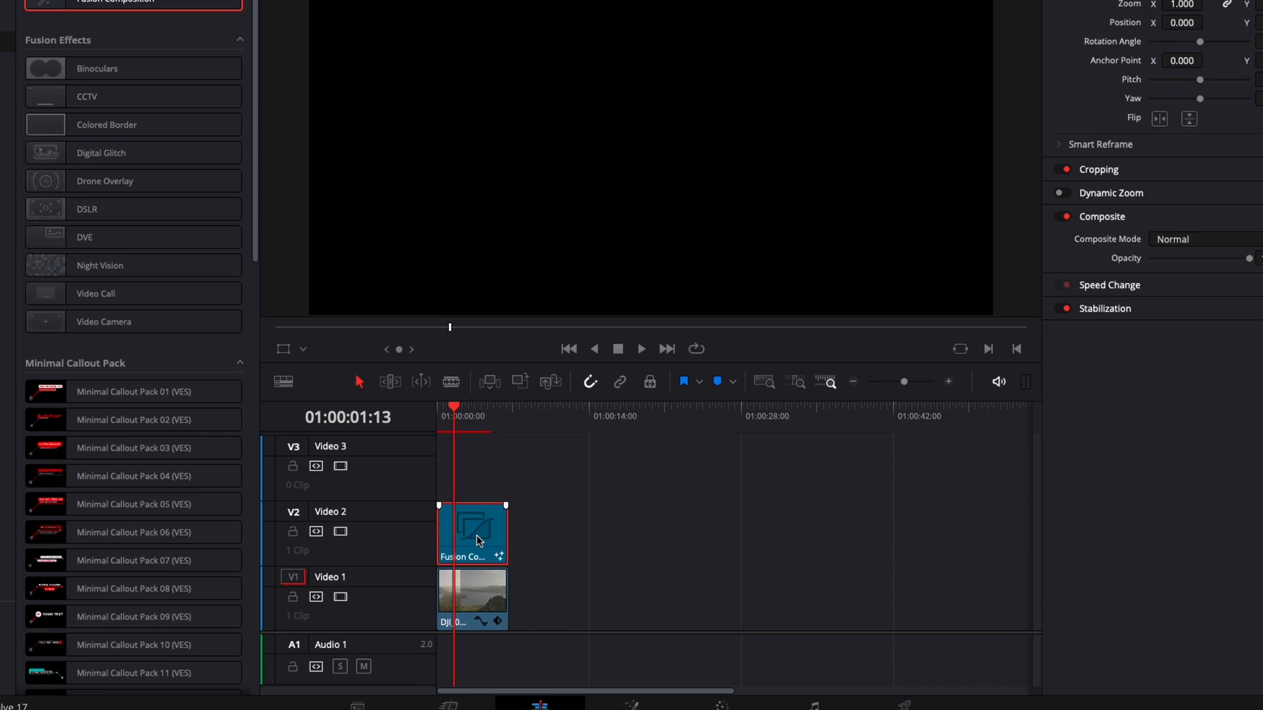
left_click(631, 695)
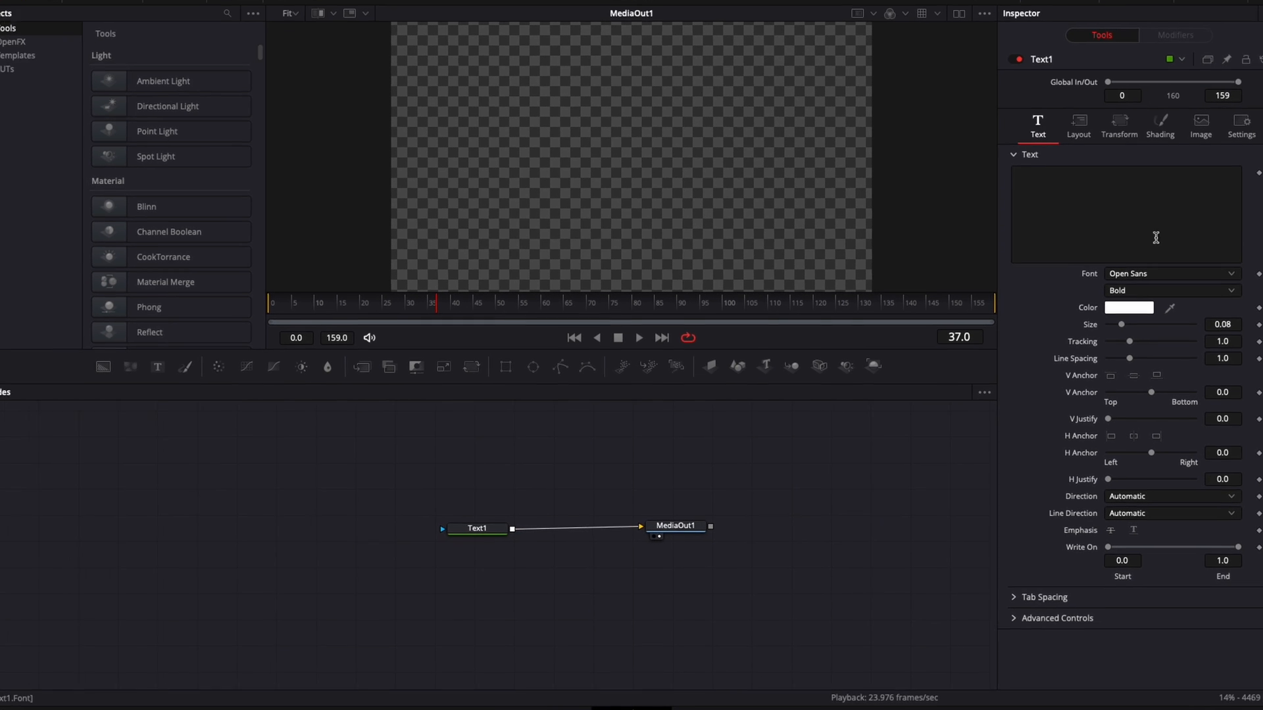
Type 'Vlog' in Text1, set font to Tropical Sweet Regular, and size about 0.35.
type("Vlog")
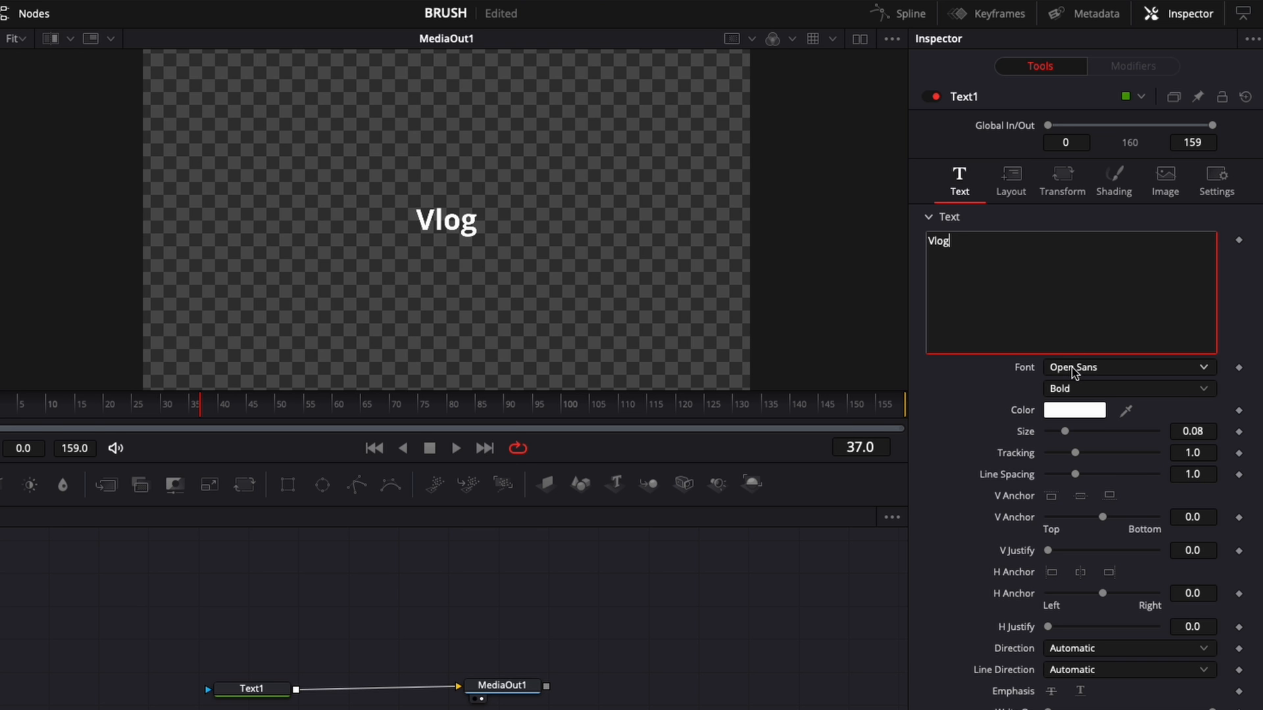
left_click(1127, 367)
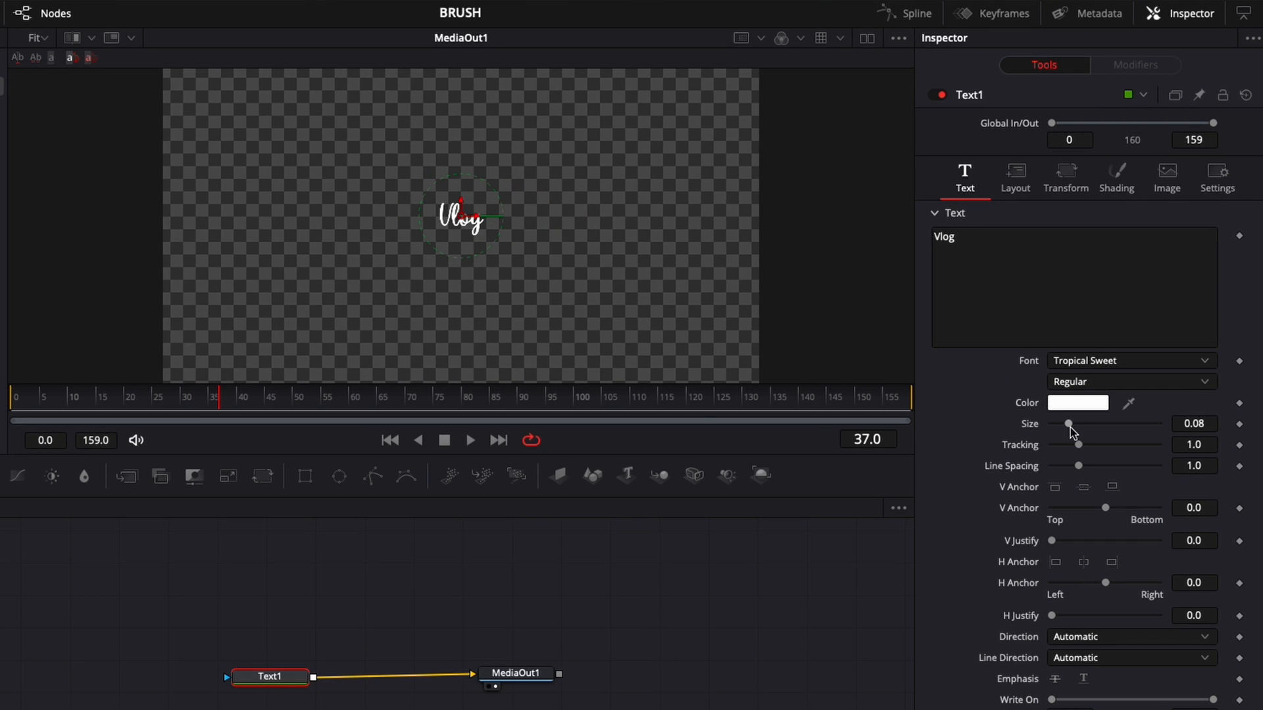
left_click_drag(1069, 425, 1126, 424)
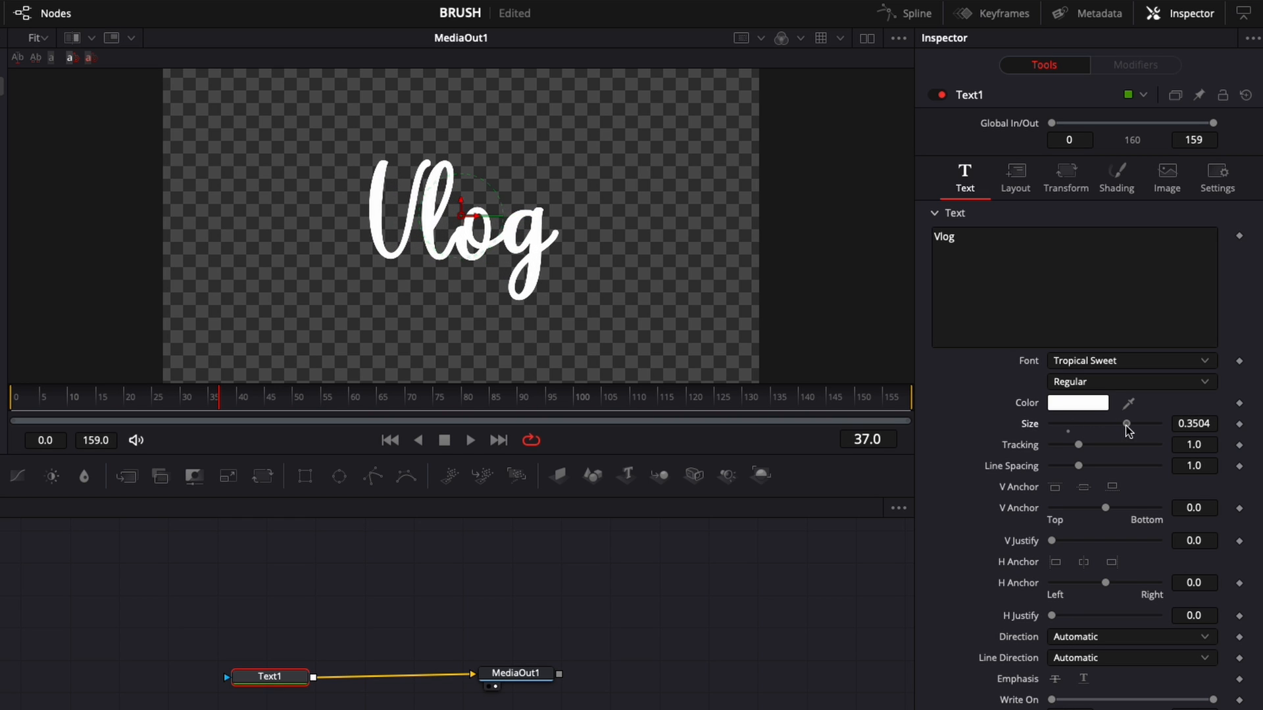
left_click_drag(1128, 425, 1121, 425)
type("mask")
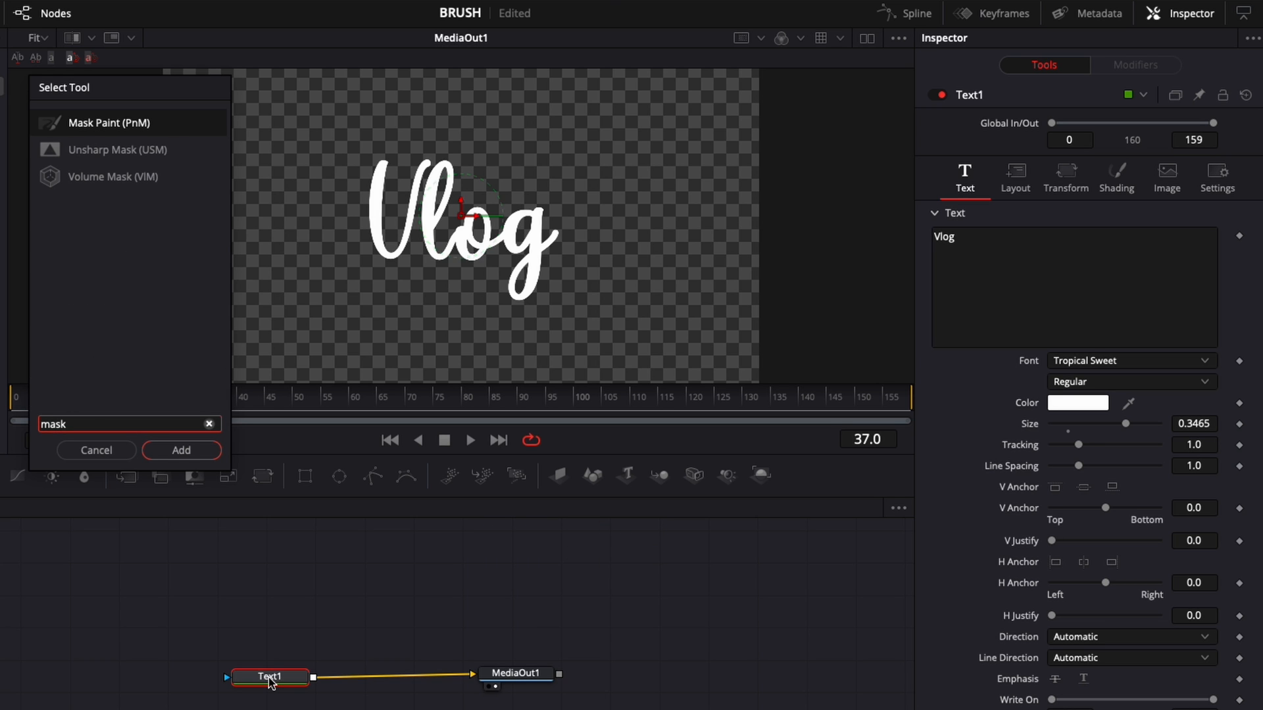
Add a Mask Paint node to Text1 and tick Invert in its Mask settings.
left_click(180, 450)
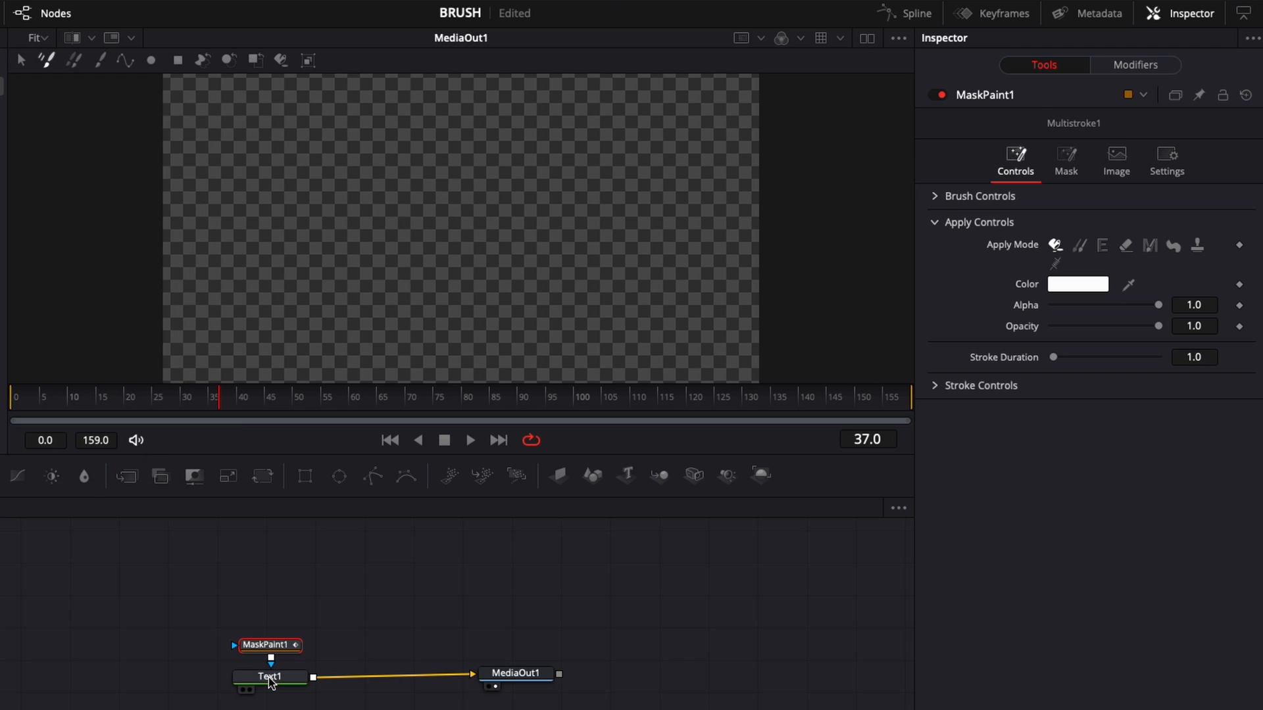
mouse_move(256, 690)
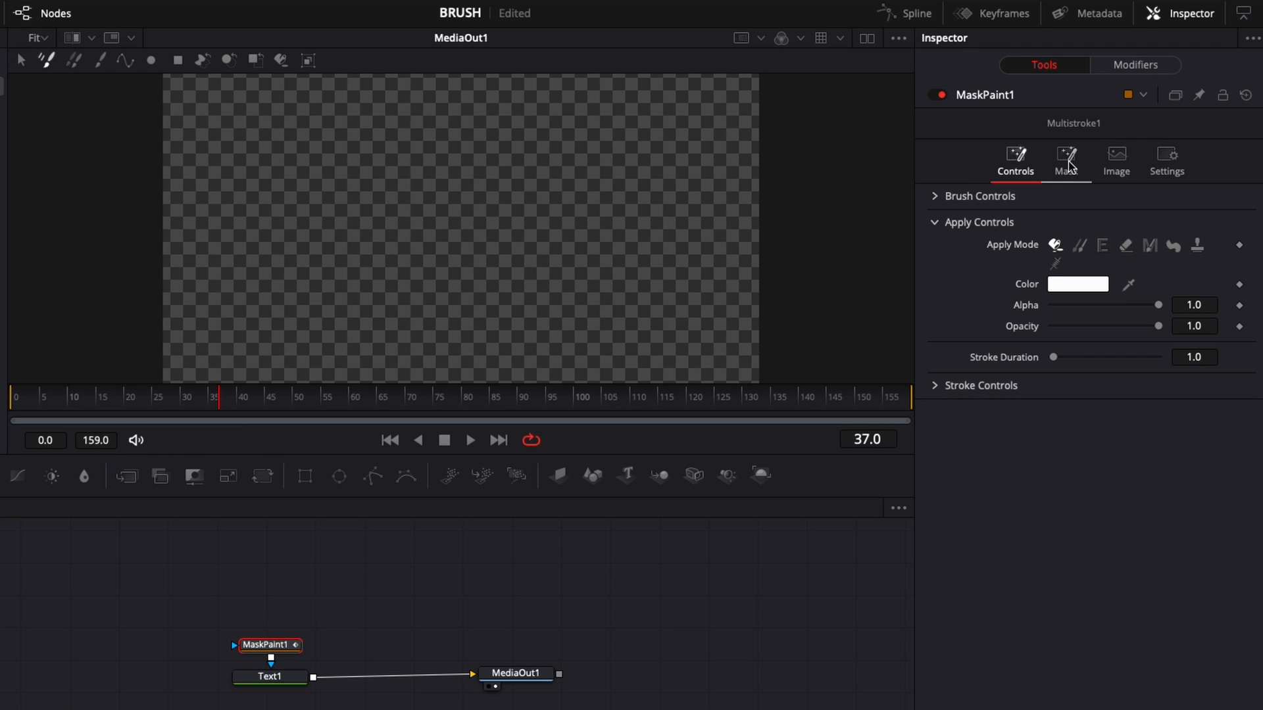
left_click(1065, 158)
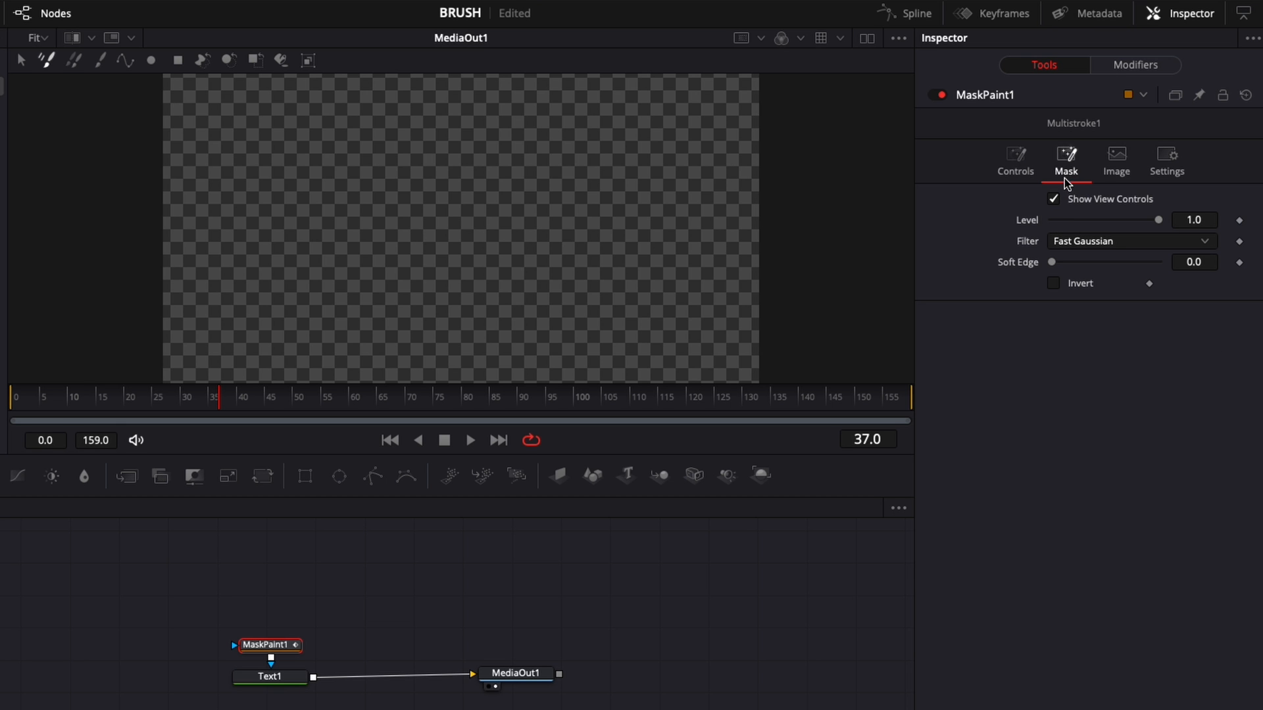
left_click(1054, 283)
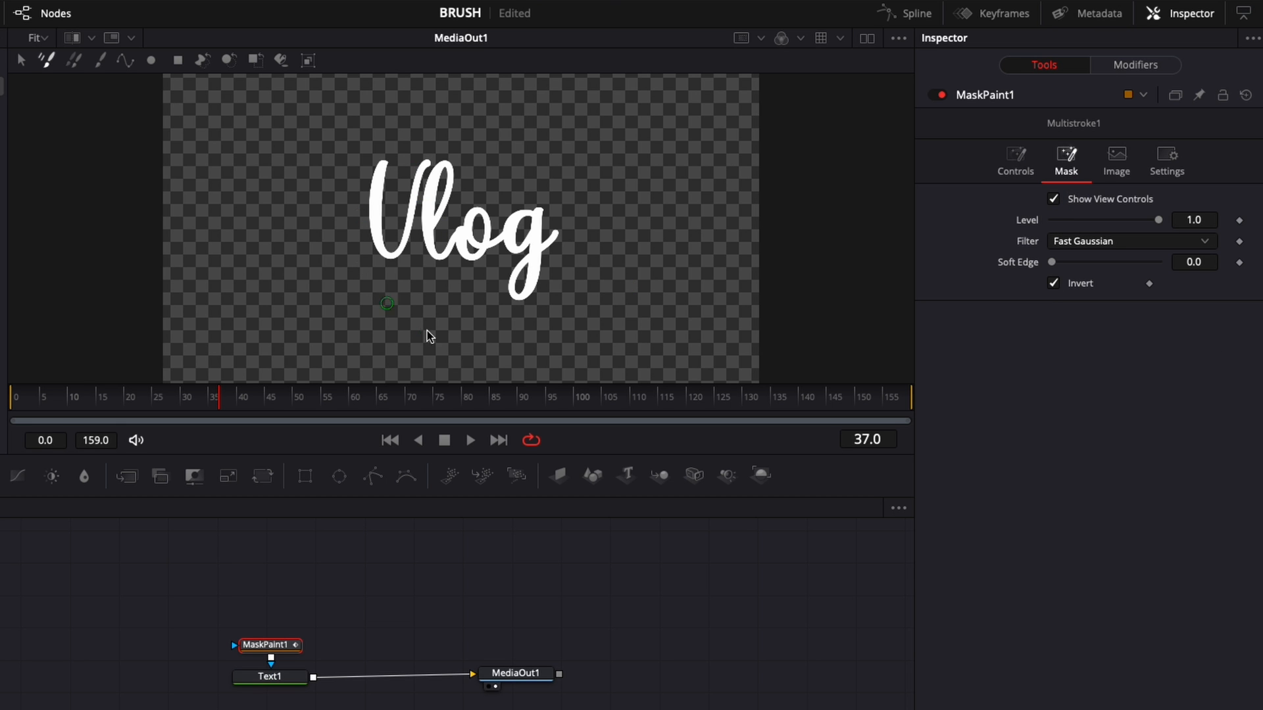
left_click(129, 13)
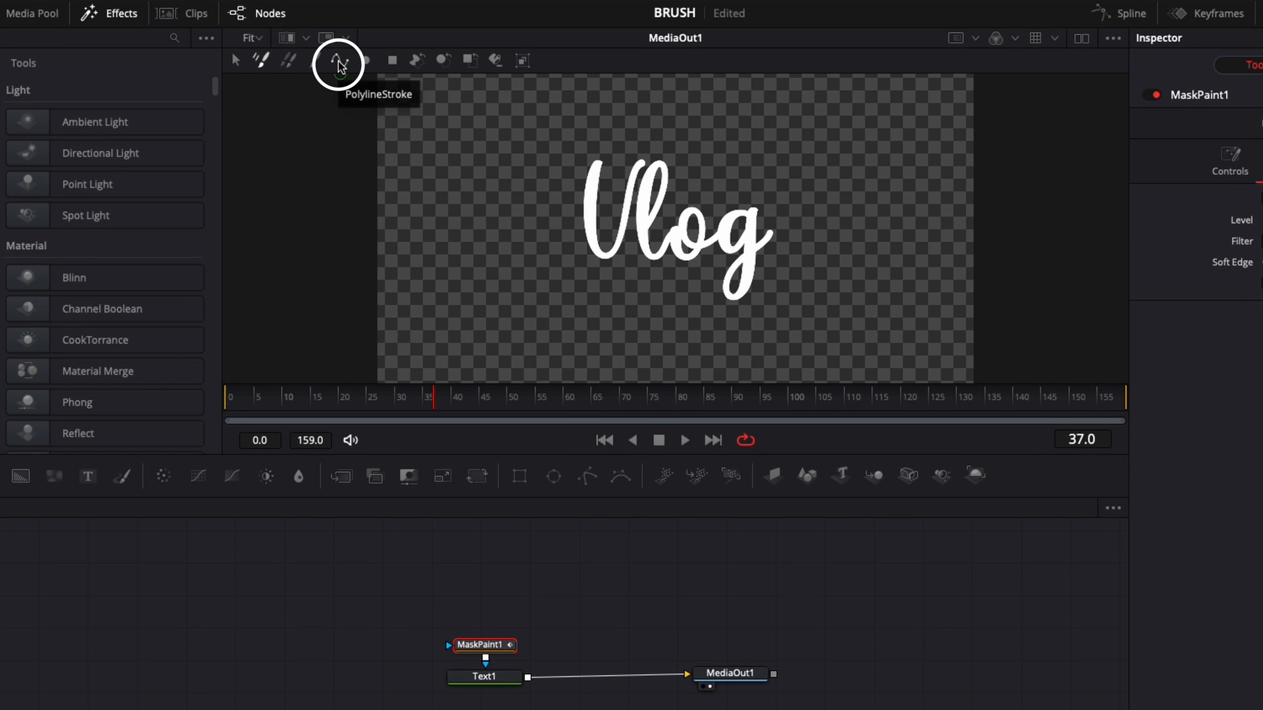
Choose the PolylineStroke tool and trace points along the Vlog letterforms.
left_click(338, 60)
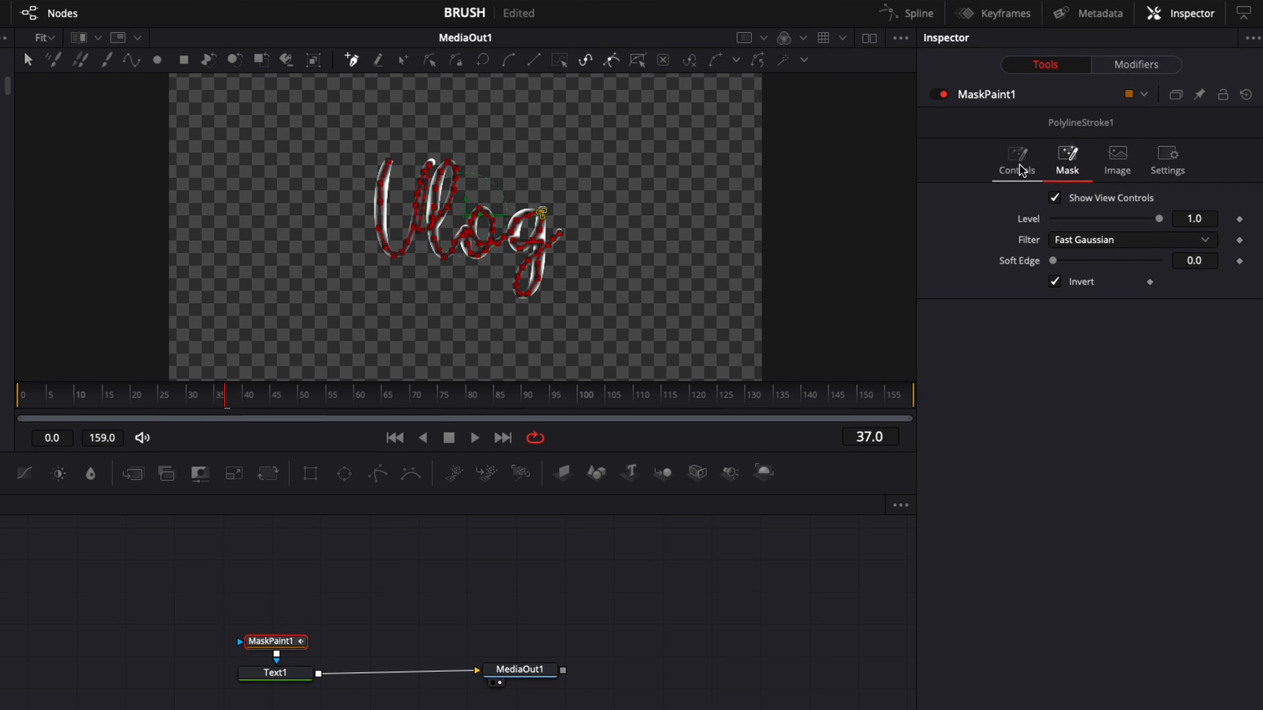
Raise the MaskPaint1 brush size to about 0.029 and expand Stroke Controls.
left_click(1017, 161)
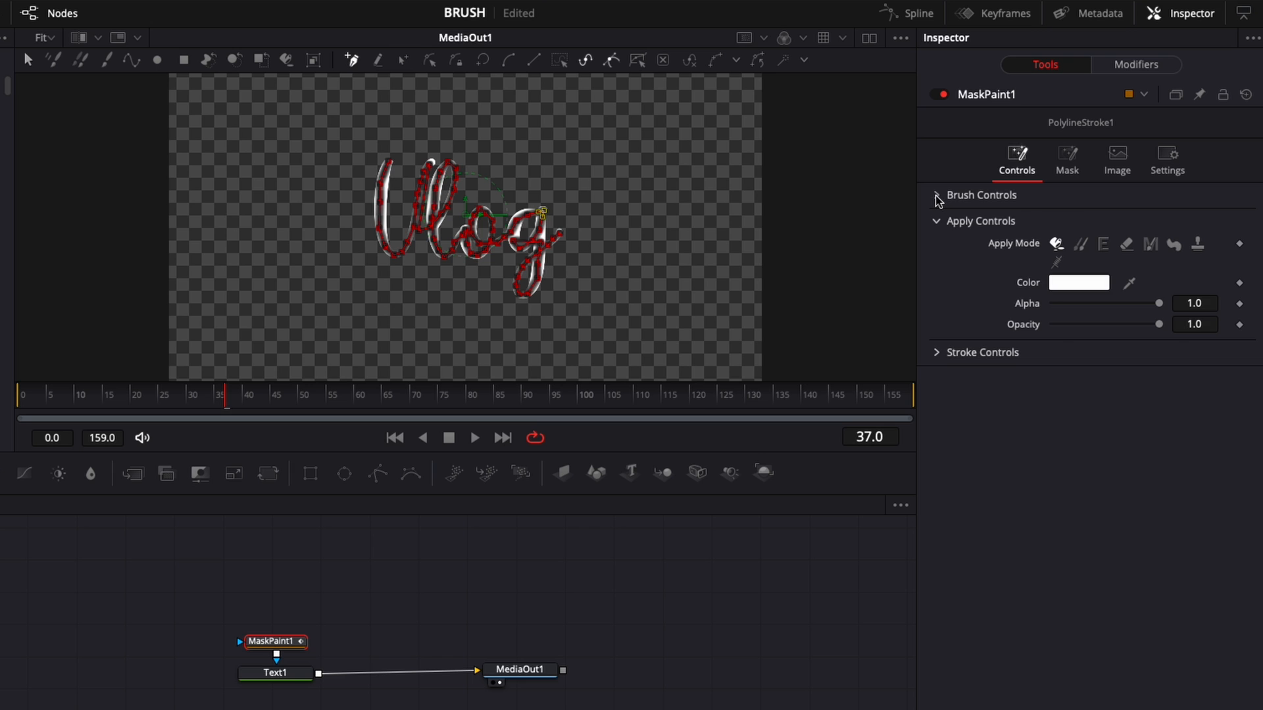
left_click(936, 195)
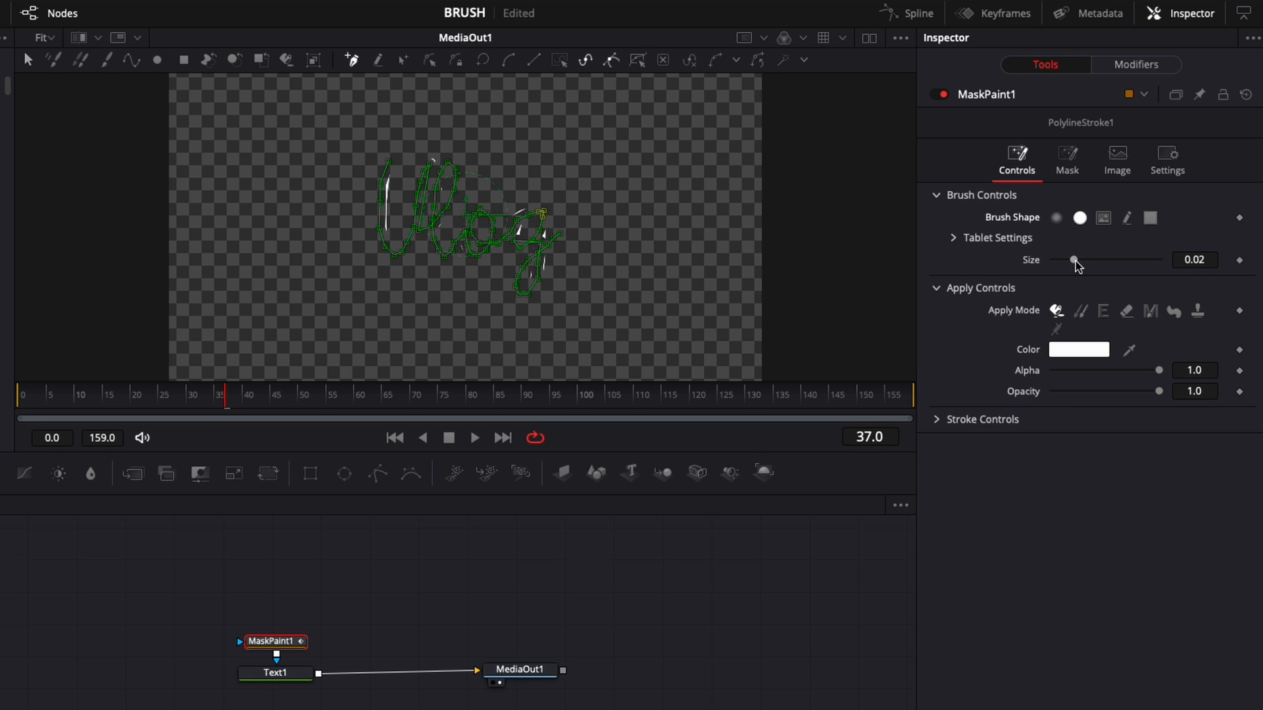
left_click_drag(1071, 259, 1076, 259)
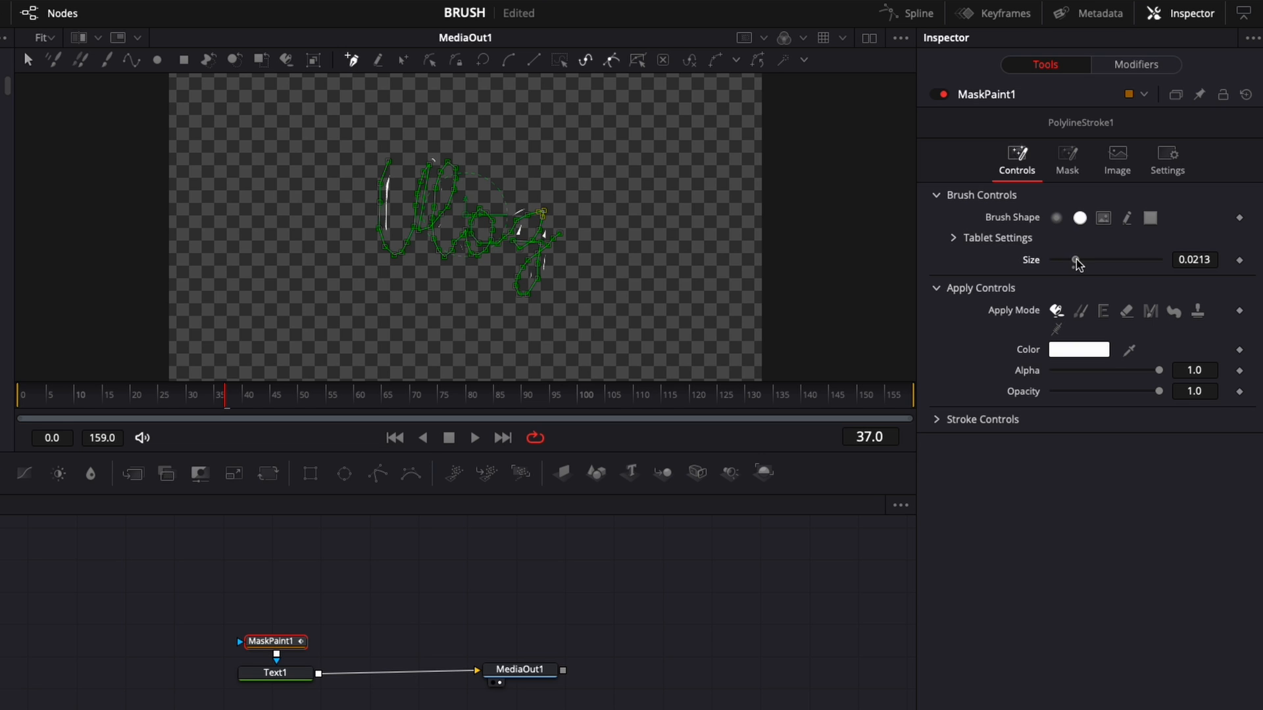
left_click_drag(1075, 260, 1077, 260)
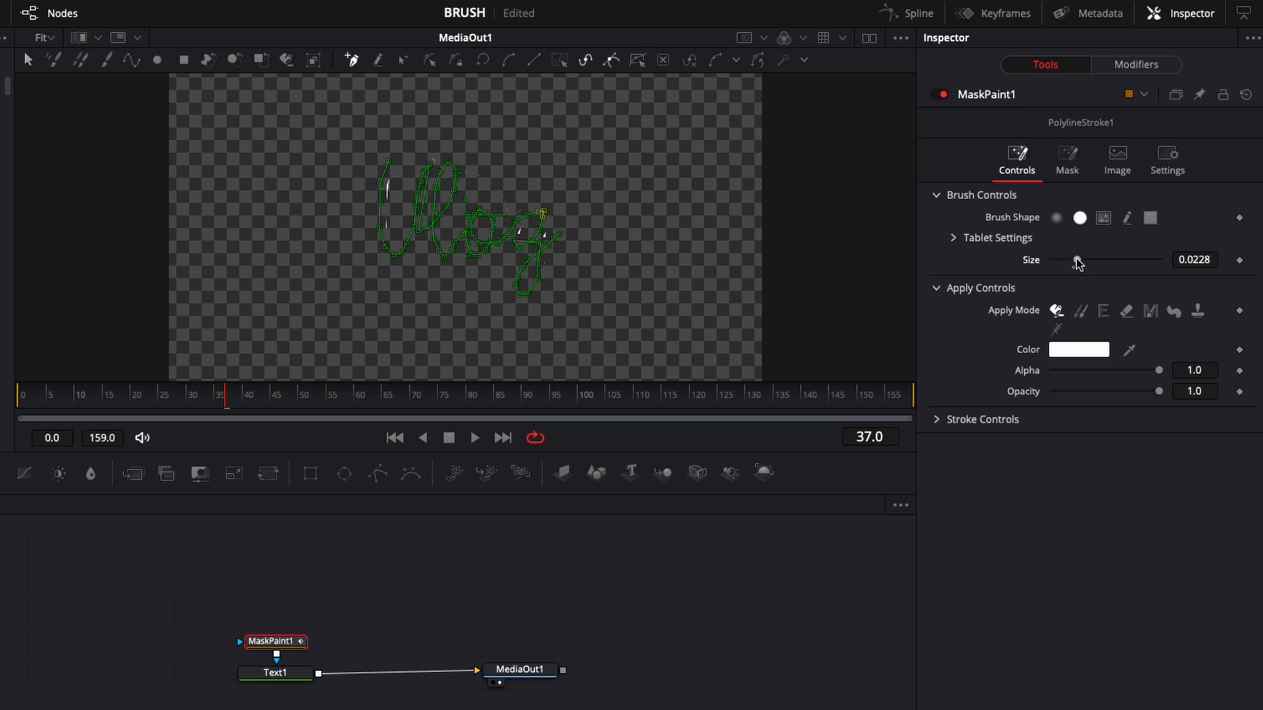
left_click_drag(1076, 259, 1082, 259)
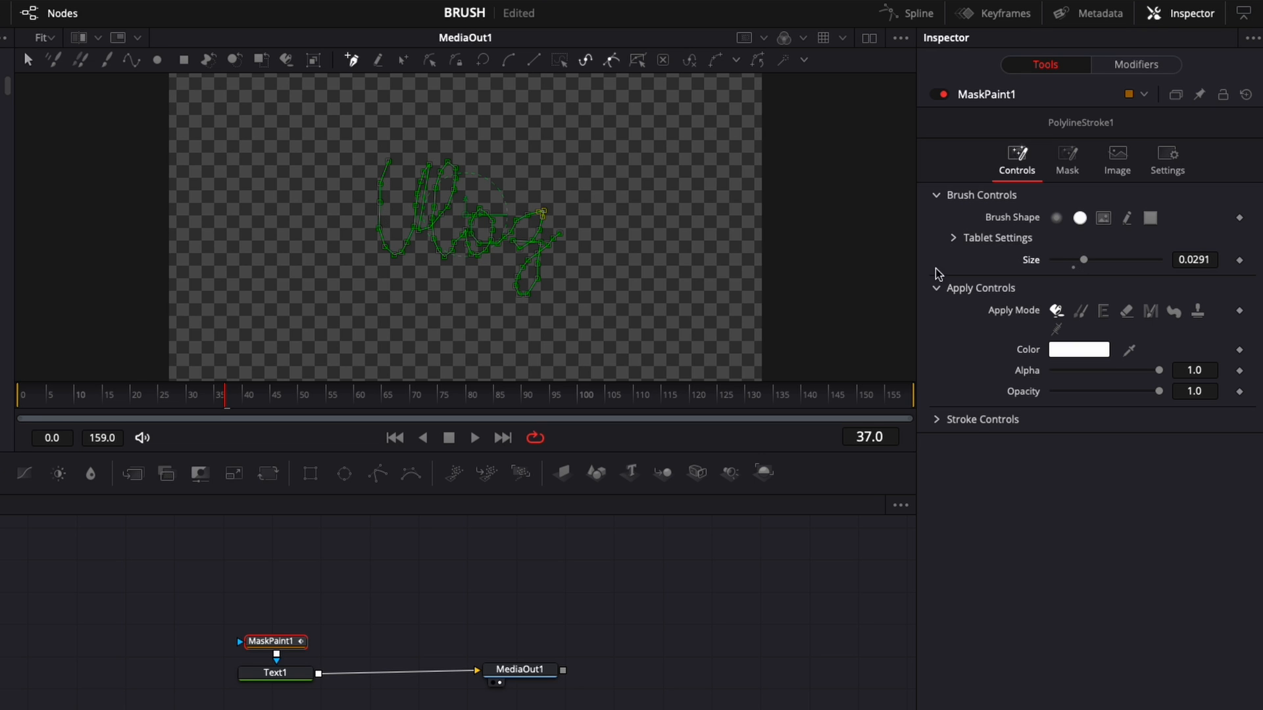
mouse_move(639, 258)
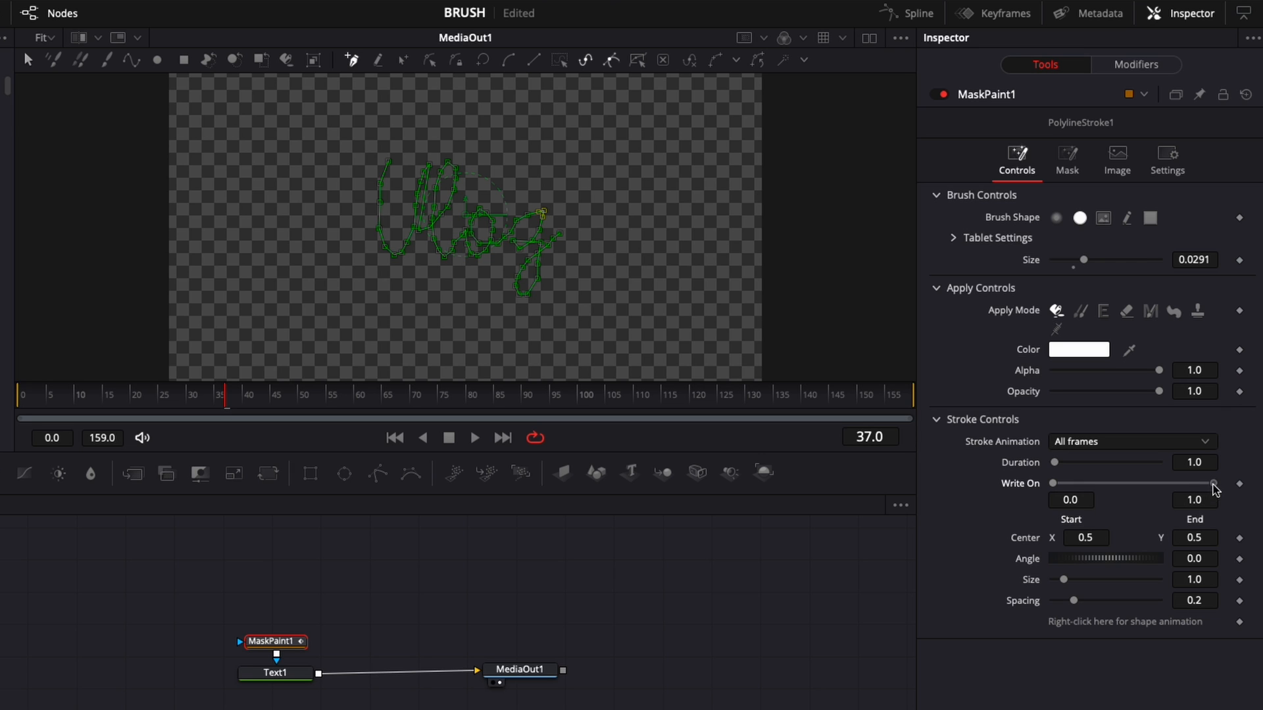
Uncheck the mask's Invert, then keyframe Write On End at about 0.067 on frame 0.
left_click_drag(1213, 484, 1121, 483)
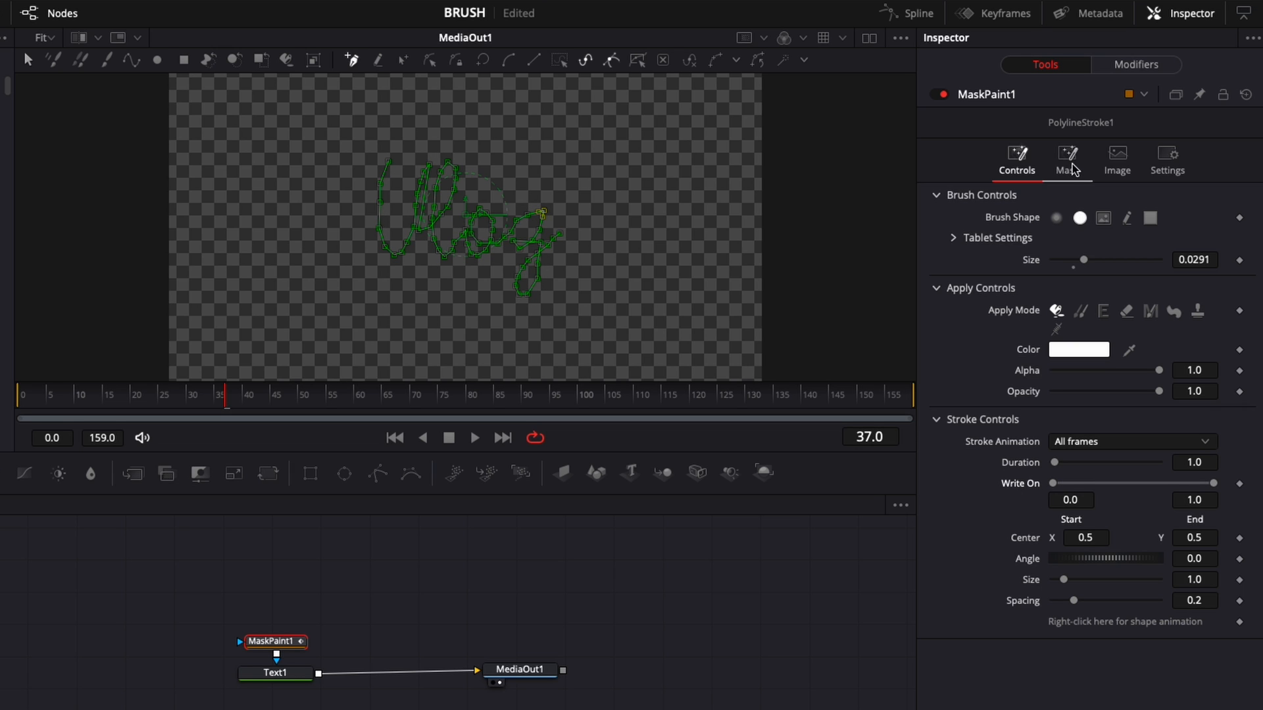
left_click(1067, 161)
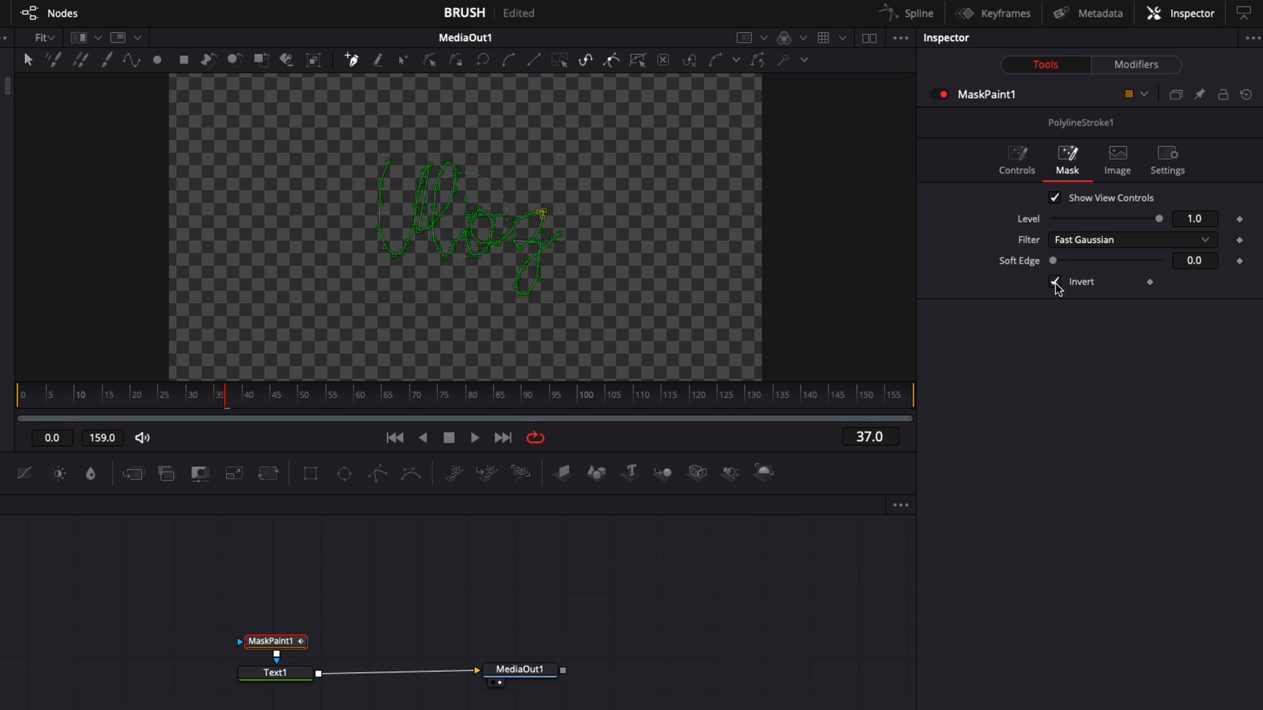
left_click(1055, 282)
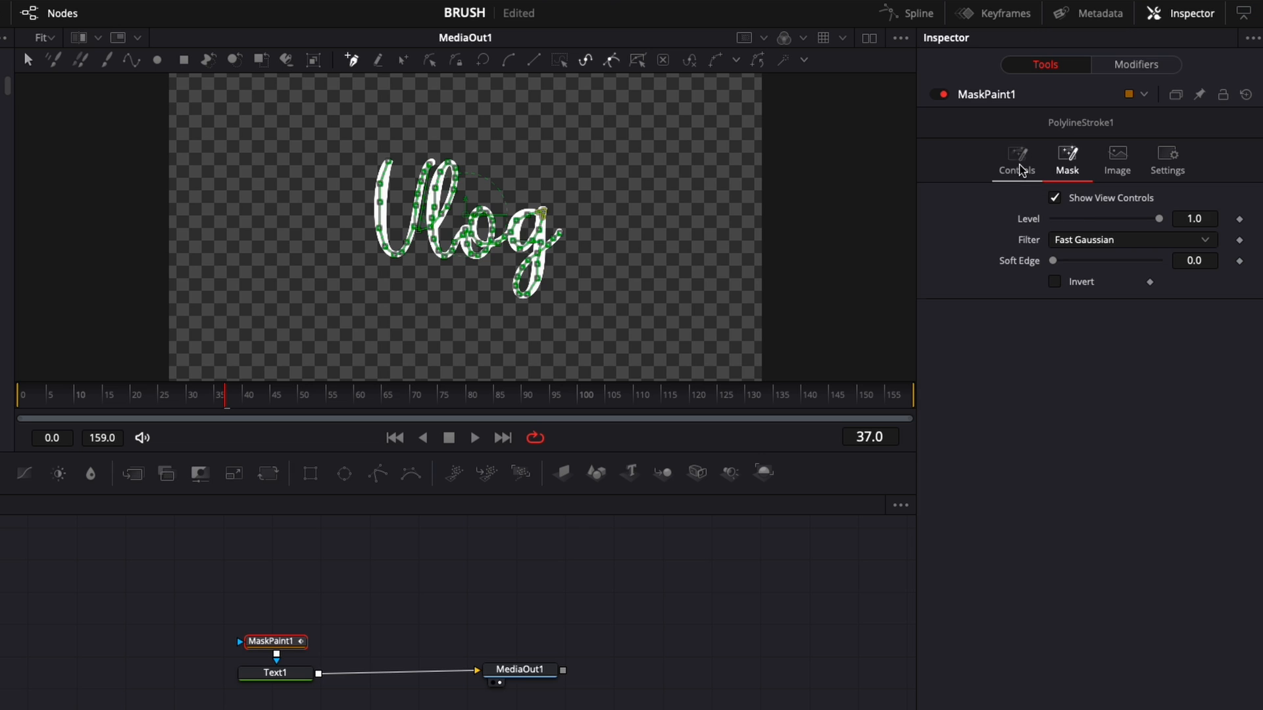
left_click(1016, 160)
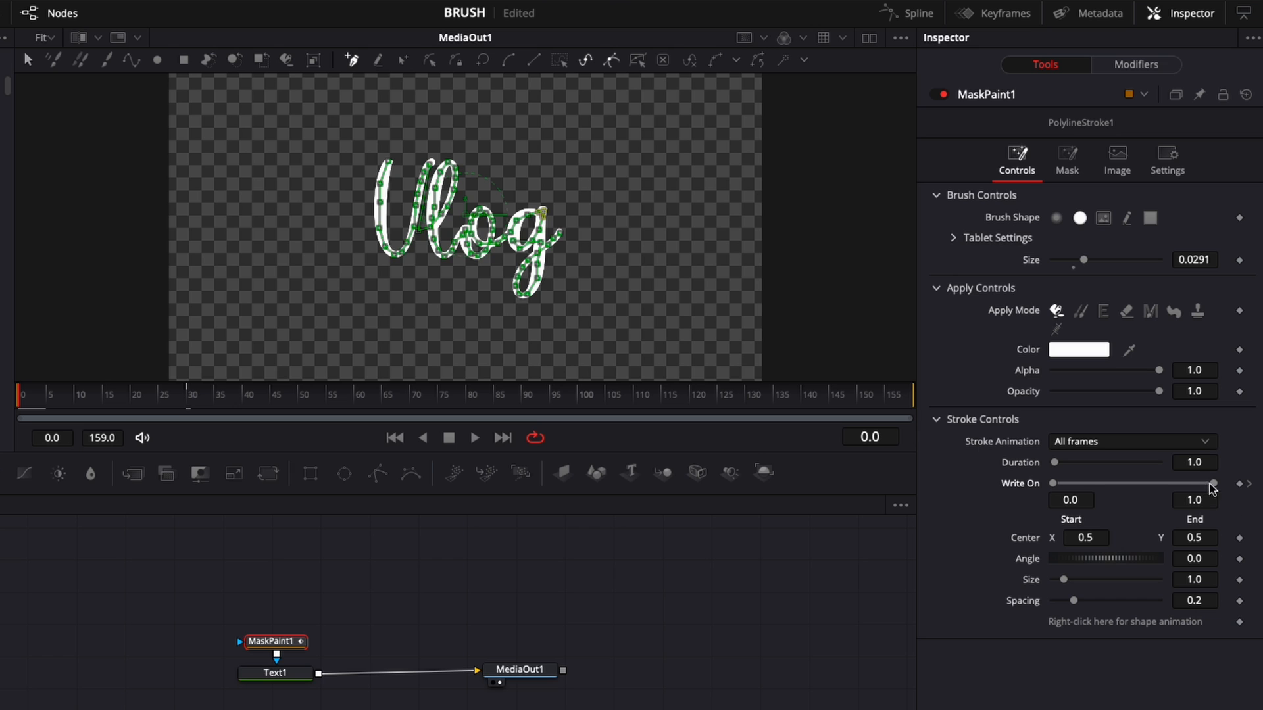
left_click_drag(1215, 484, 1073, 484)
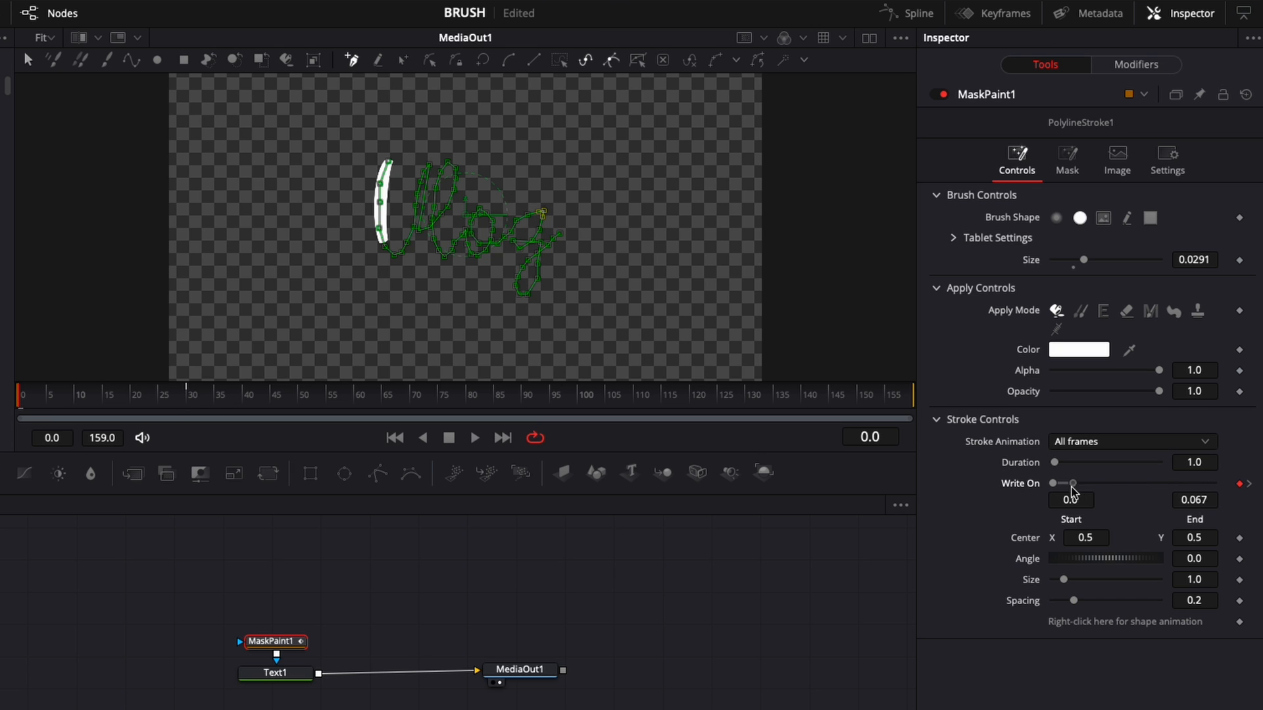
left_click_drag(1072, 484, 1051, 484)
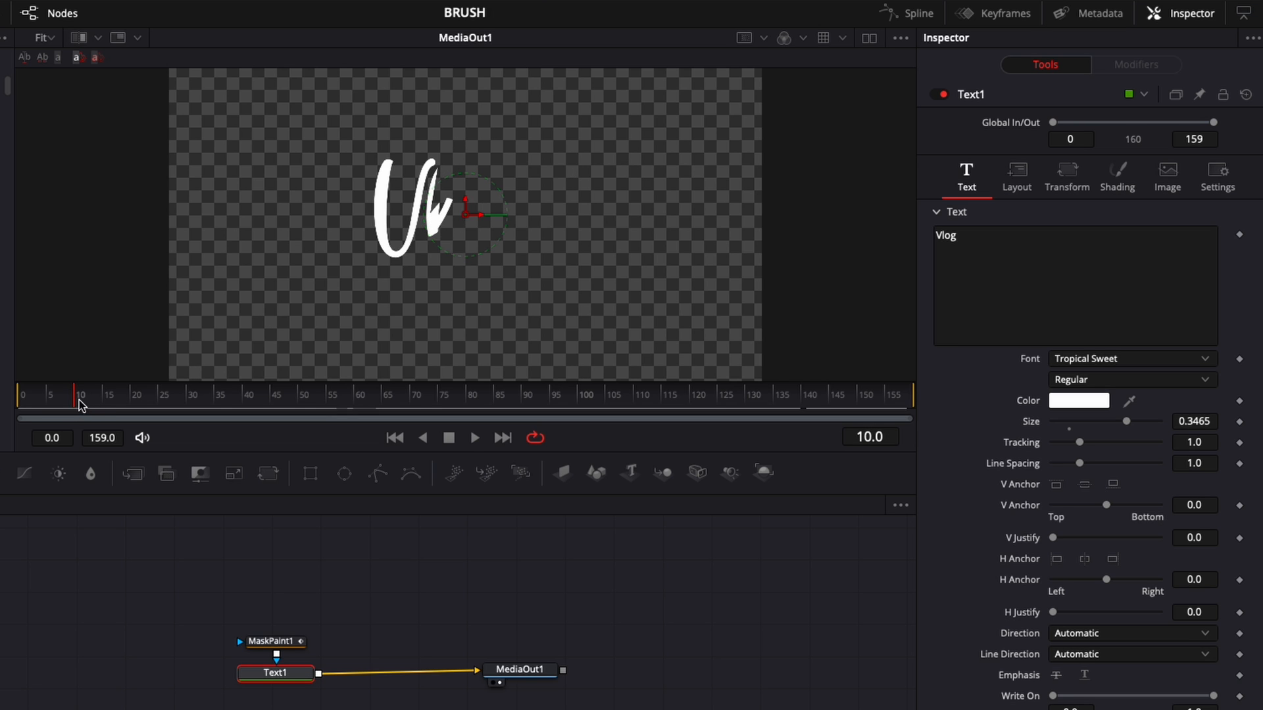
Scrub the Fusion ruler to frame 10 and near the start to check the write-on.
left_click(78, 395)
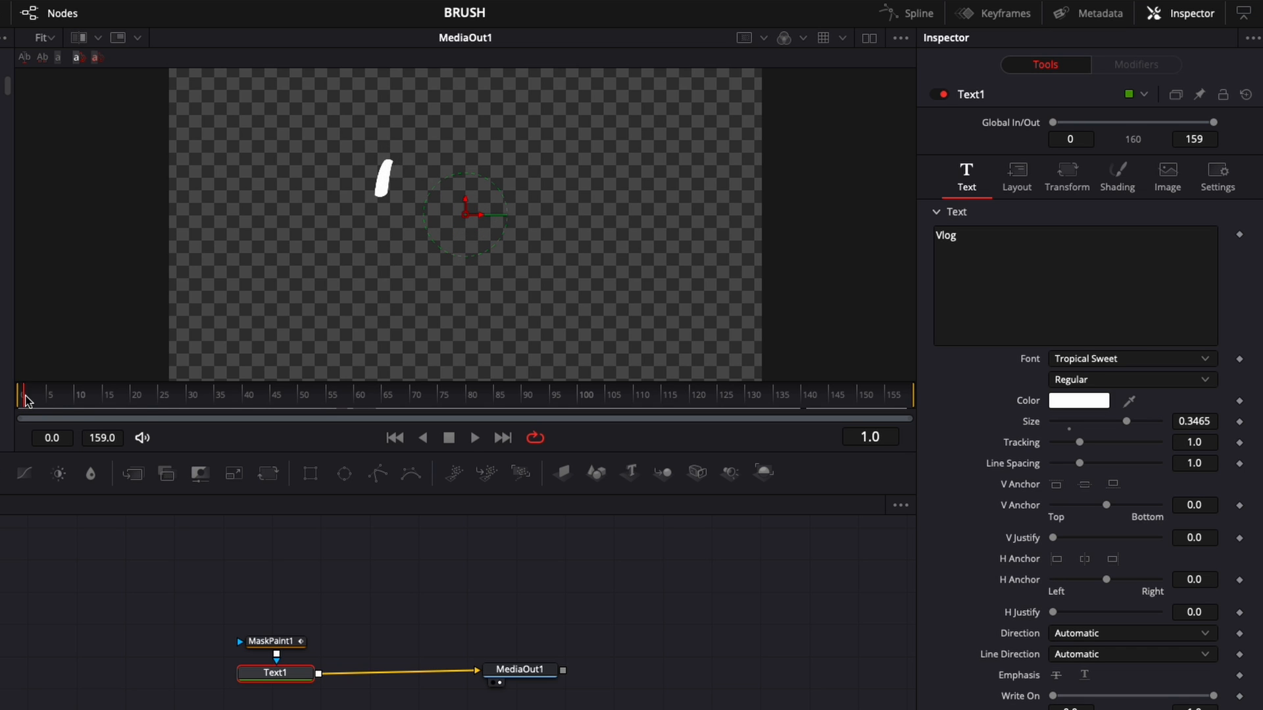
left_click(474, 438)
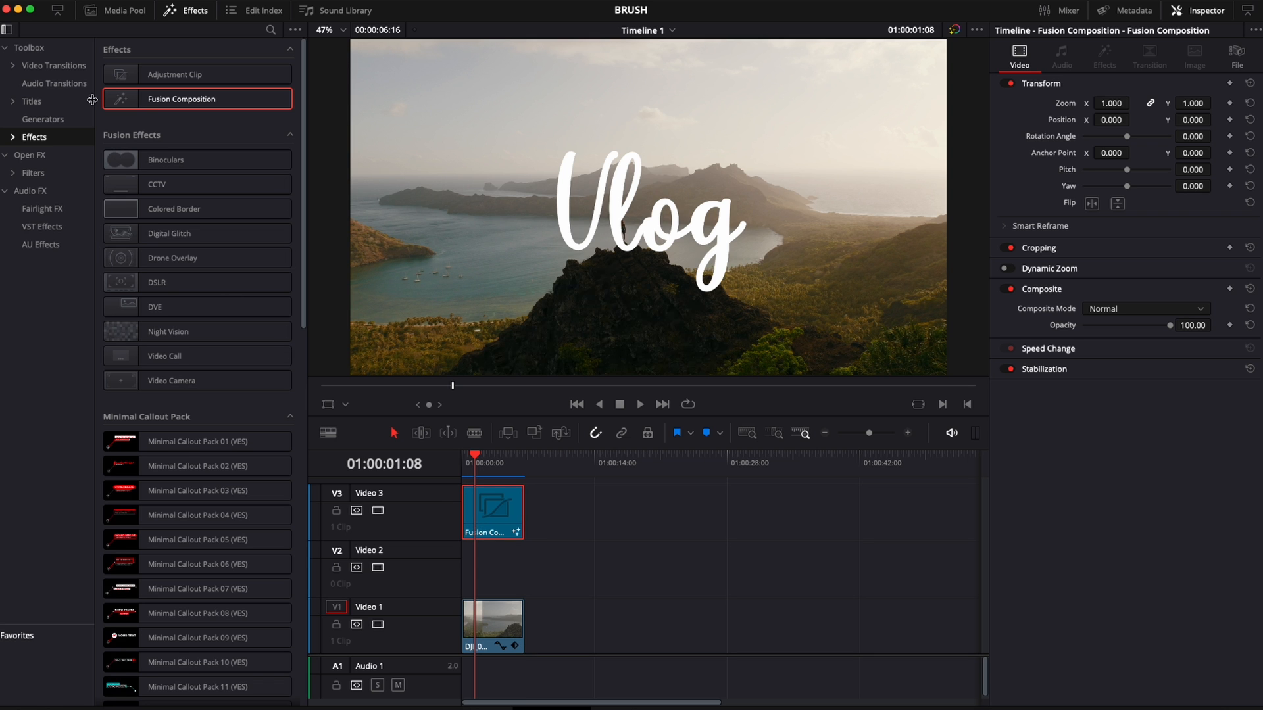
Add a Solid Color clip on Video 2 at about 21% opacity and rewind to preview.
left_click(43, 119)
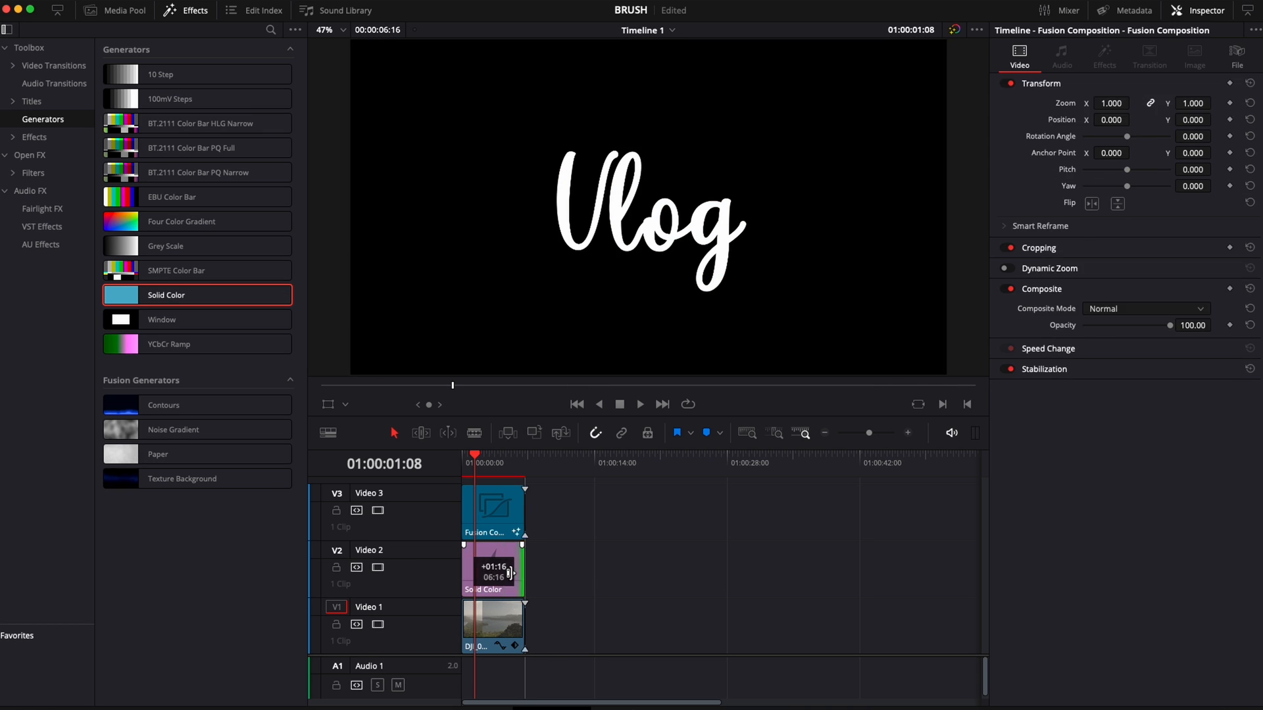
left_click(491, 570)
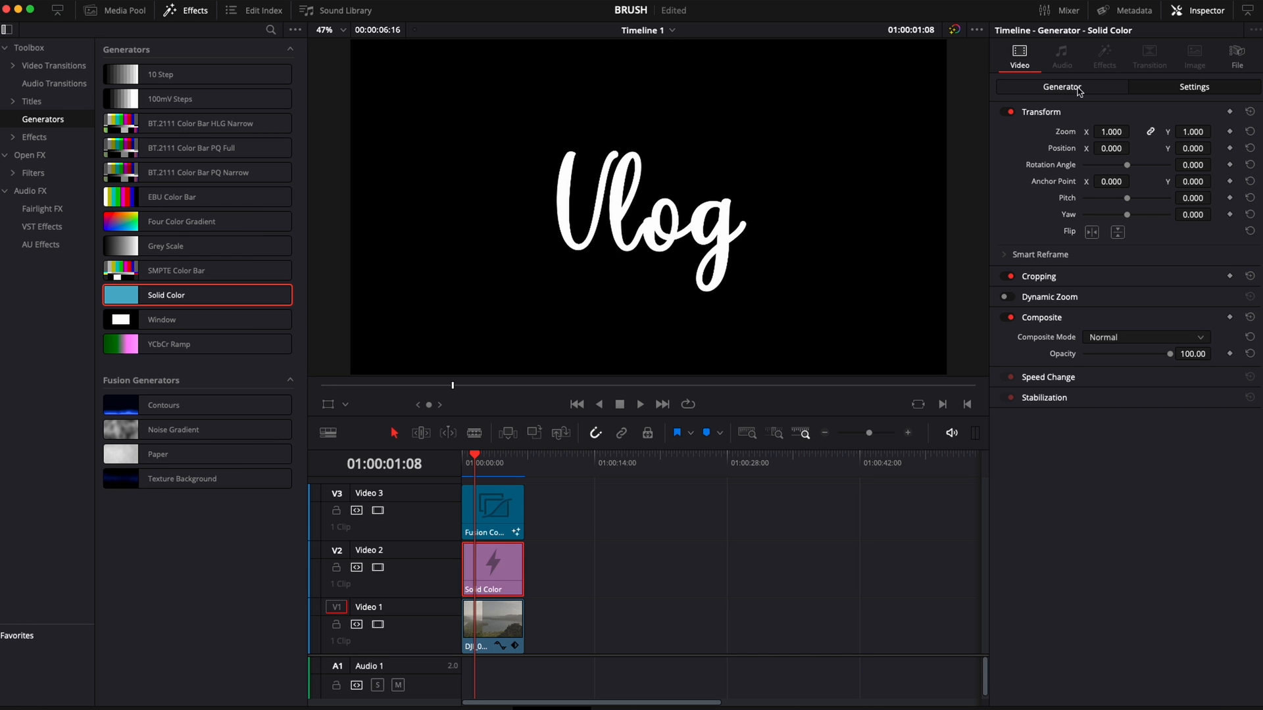
left_click_drag(1171, 353, 1152, 354)
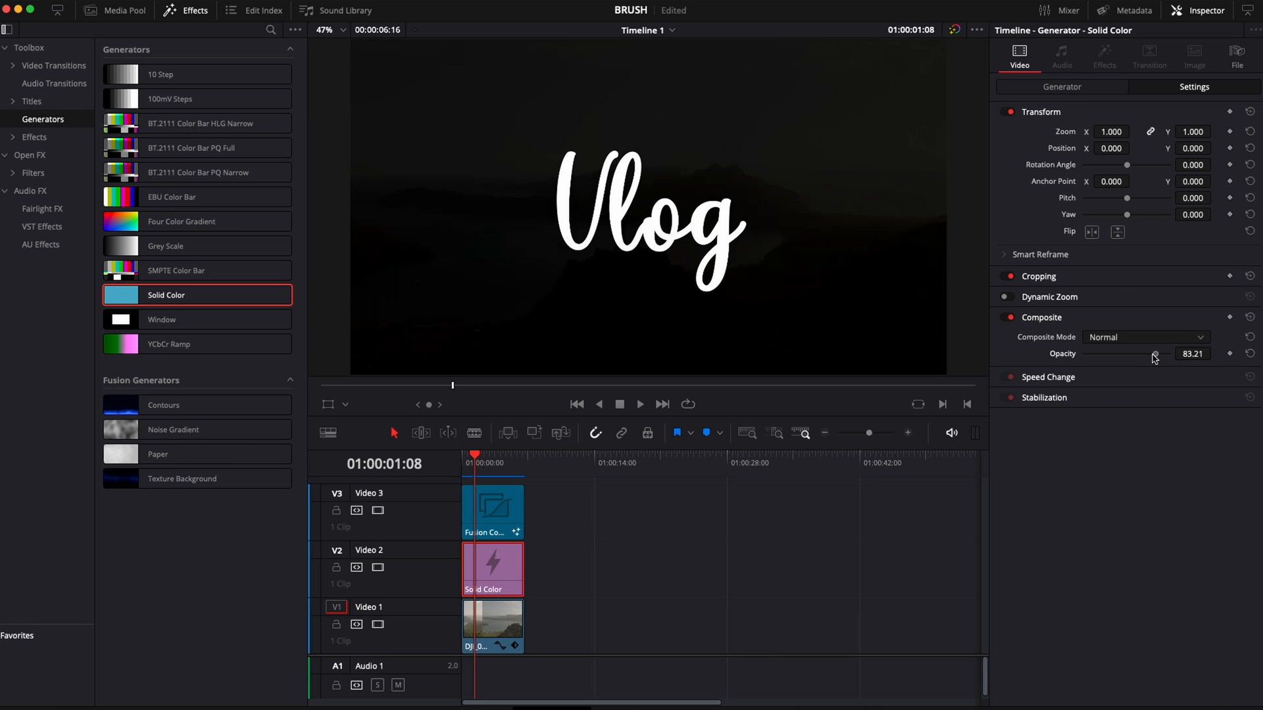
left_click_drag(1154, 355, 1104, 355)
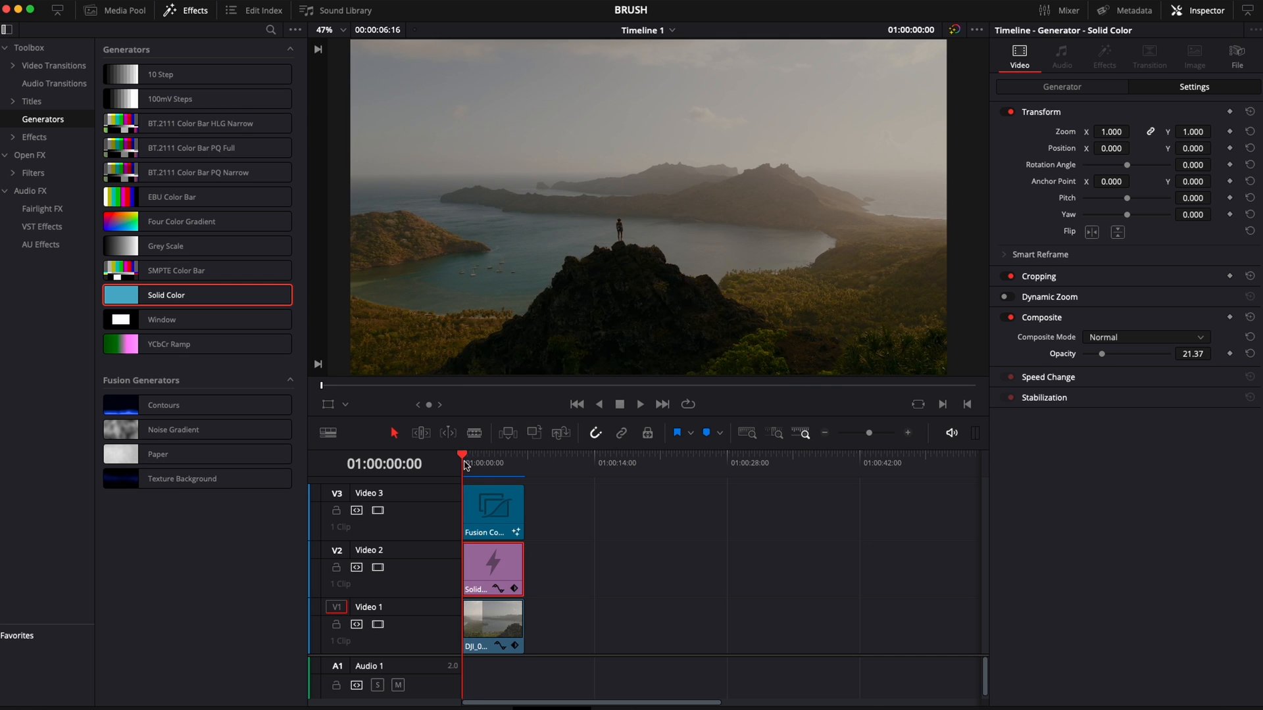
left_click(640, 403)
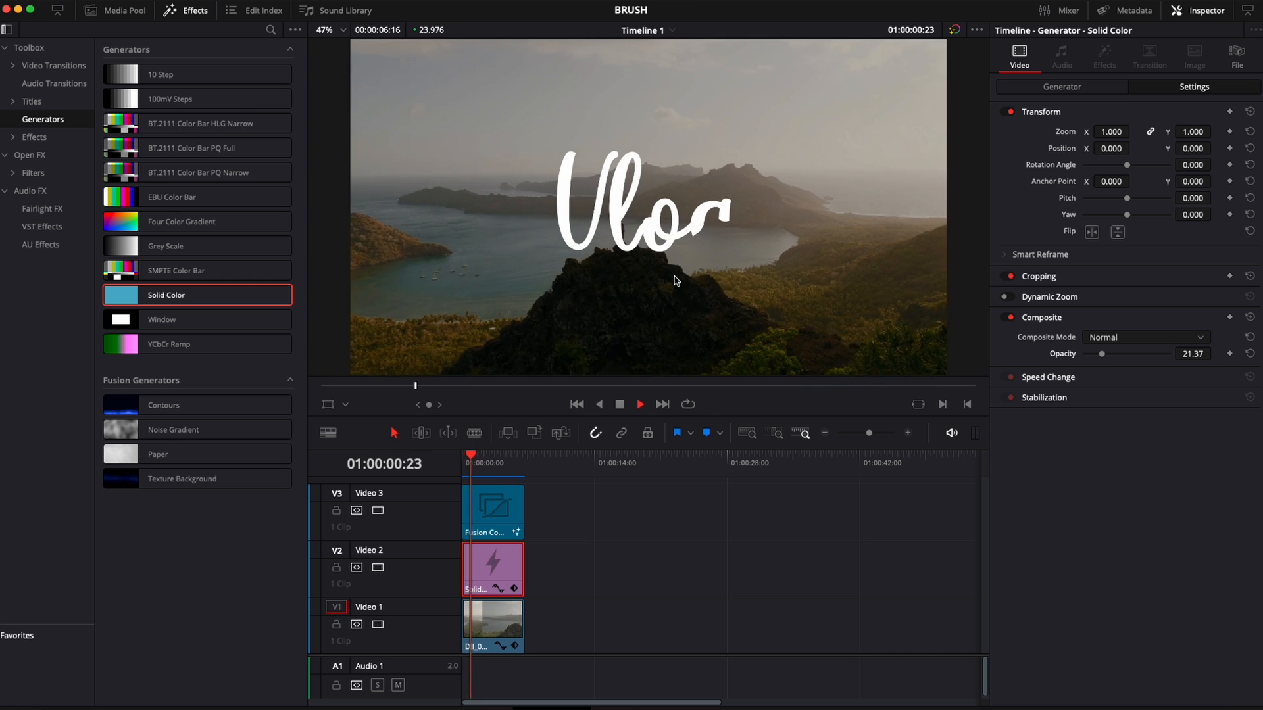